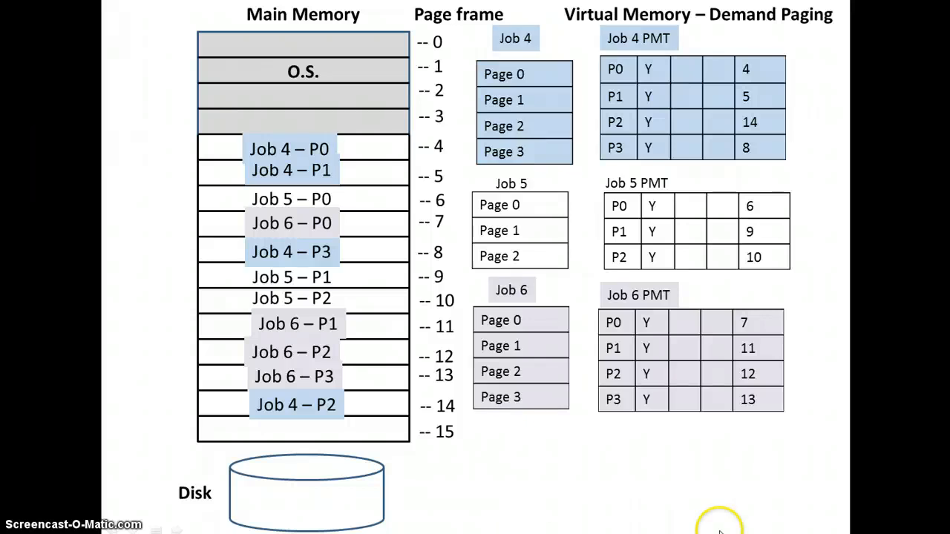
{"action": "mouse_move", "coordinate": [330, 438]}
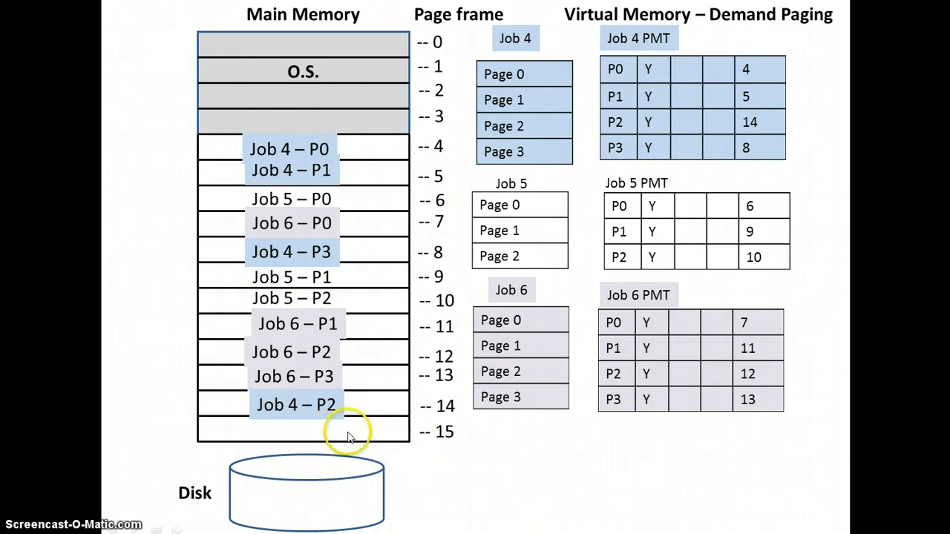
{"action": "mouse_move", "coordinate": [404, 457]}
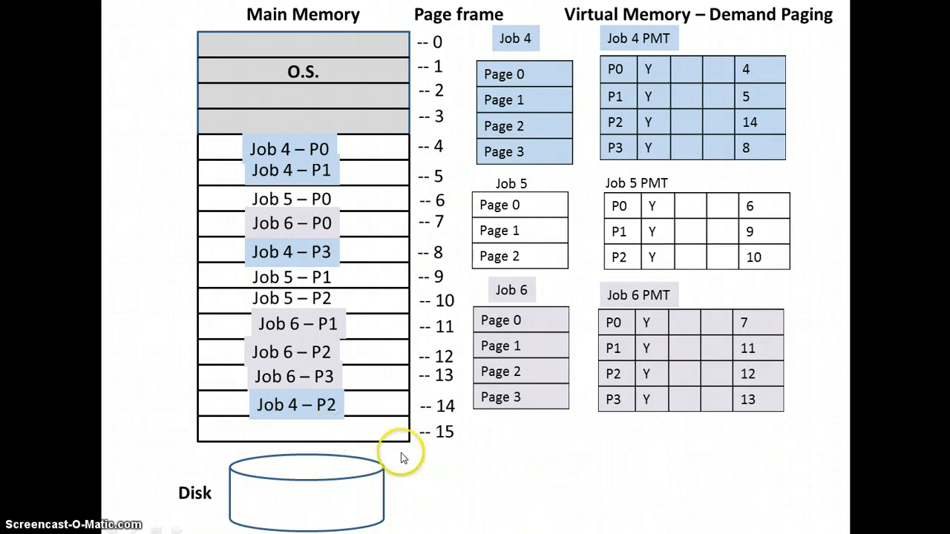
{"action": "mouse_move", "coordinate": [436, 245]}
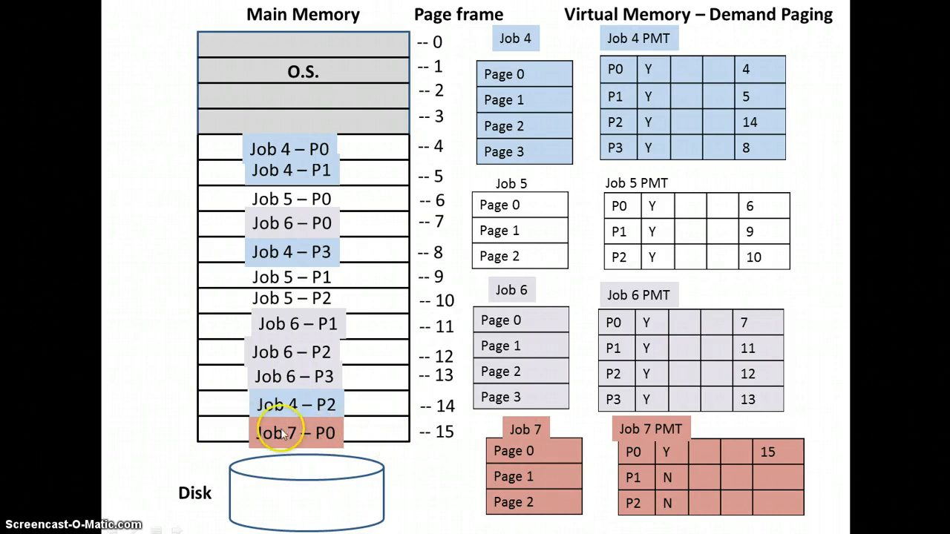
{"action": "mouse_move", "coordinate": [467, 442]}
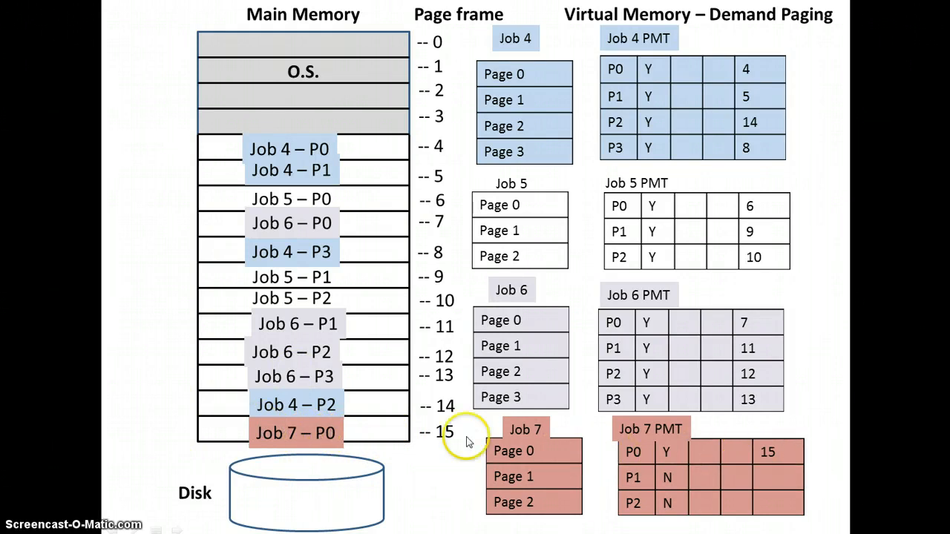
{"action": "mouse_move", "coordinate": [695, 454]}
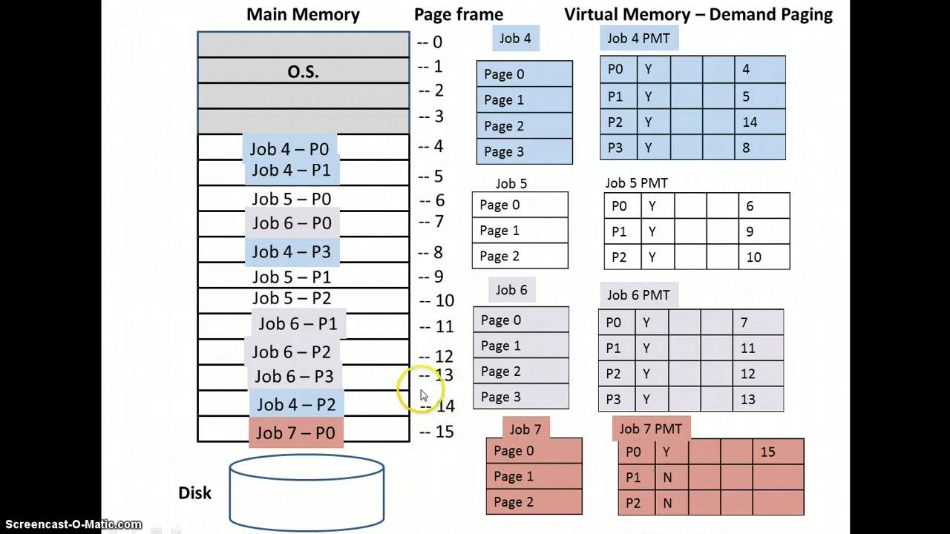
{"action": "mouse_move", "coordinate": [379, 408]}
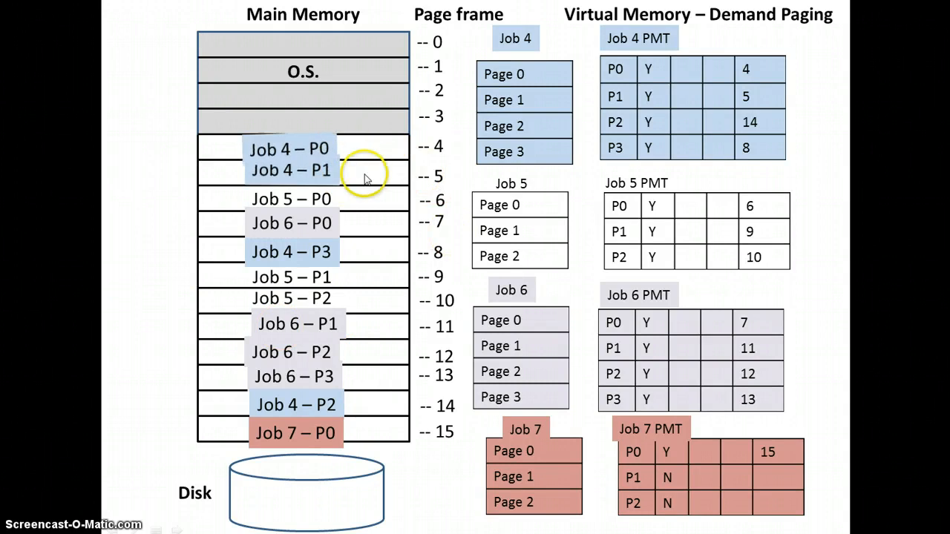
{"action": "mouse_move", "coordinate": [383, 181]}
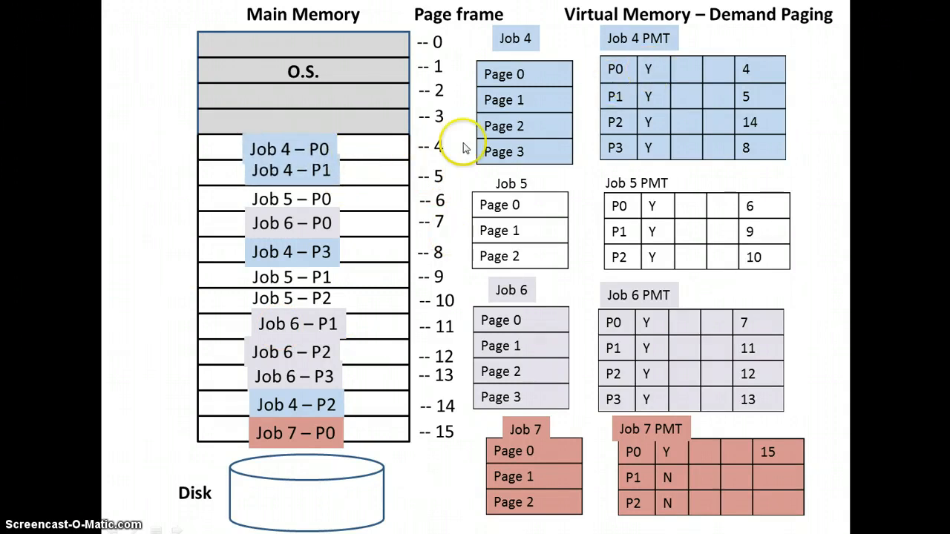
{"action": "mouse_move", "coordinate": [356, 179]}
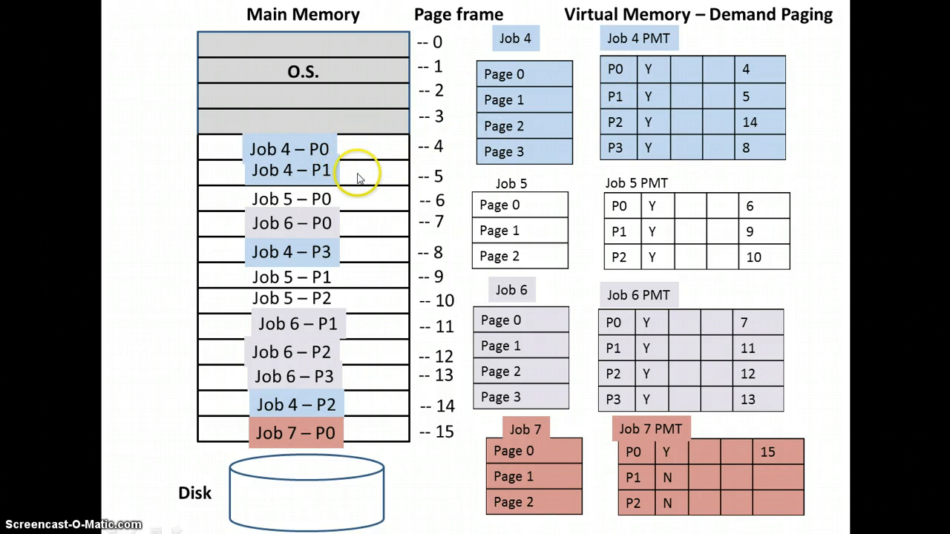
{"action": "mouse_move", "coordinate": [424, 142]}
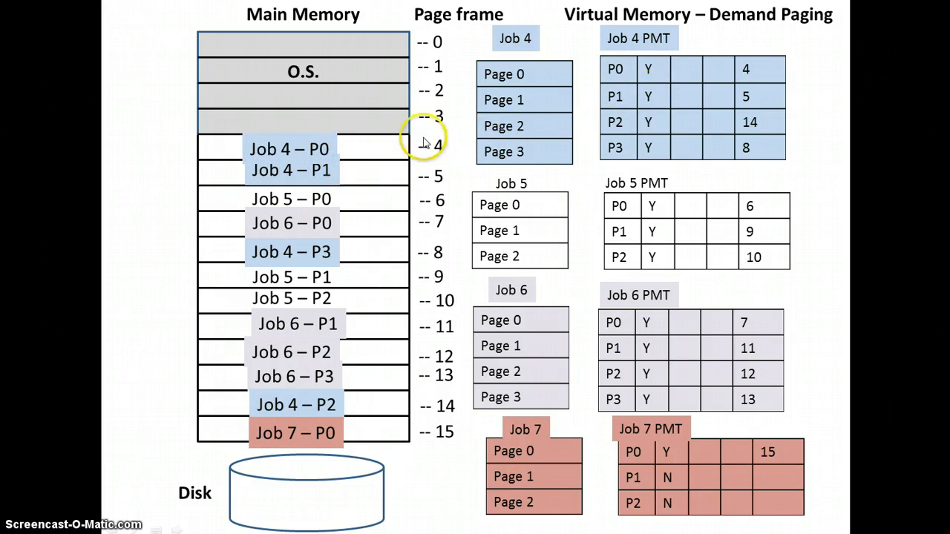
{"action": "mouse_move", "coordinate": [349, 140]}
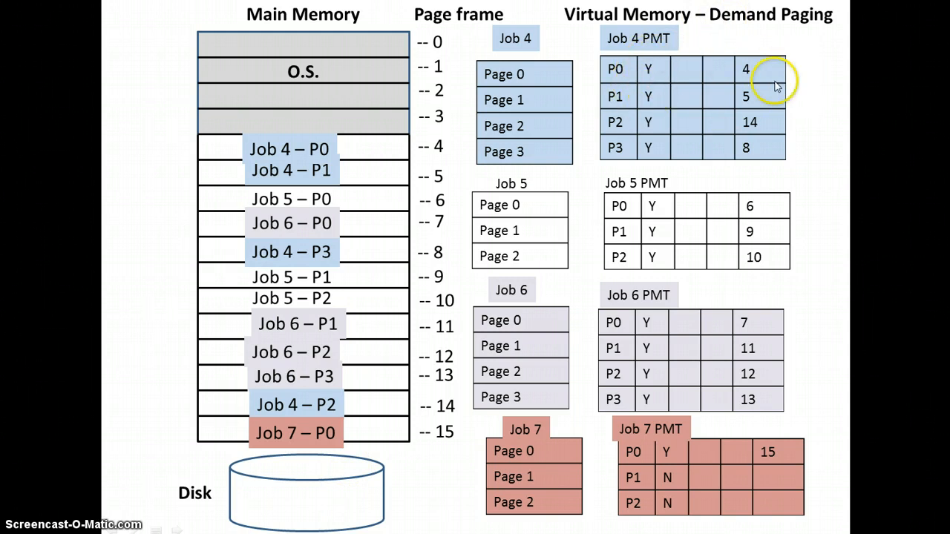
{"action": "mouse_move", "coordinate": [764, 82]}
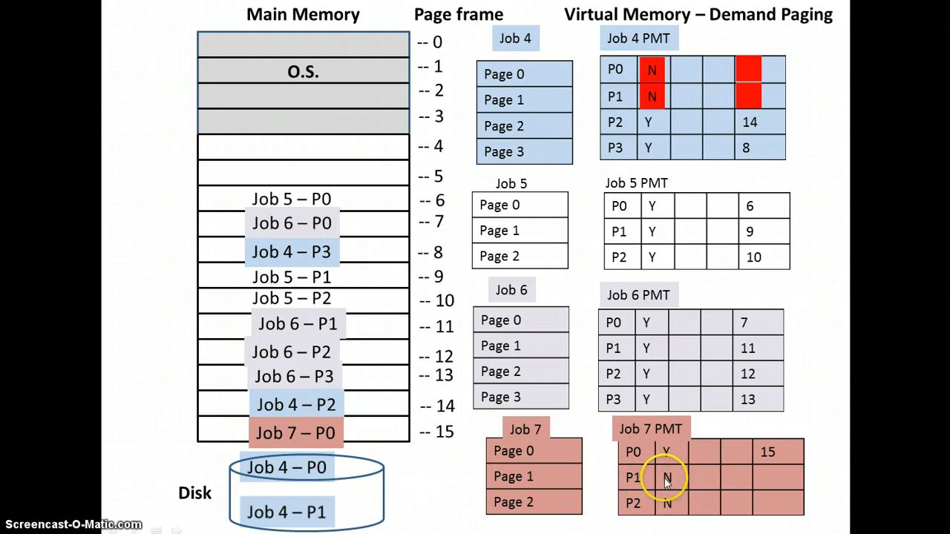
{"action": "mouse_move", "coordinate": [804, 489]}
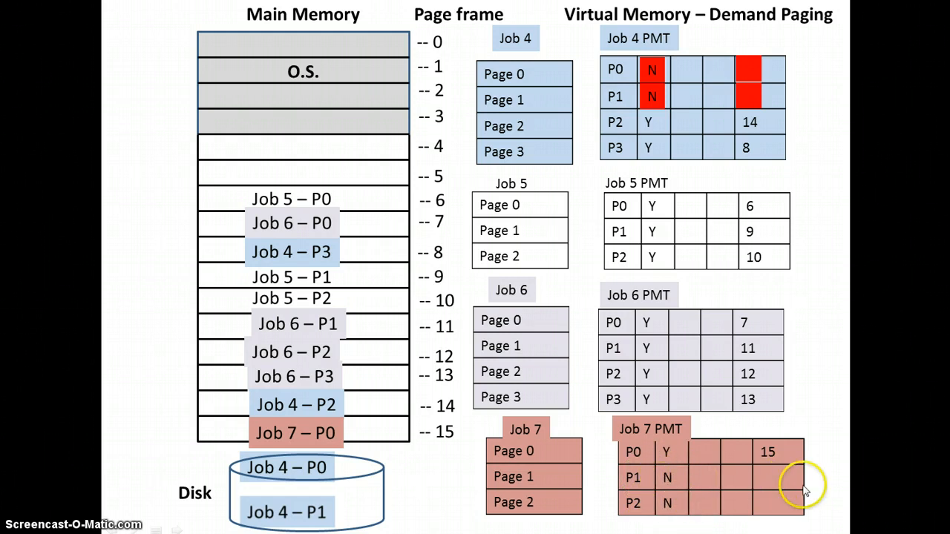
{"action": "mouse_move", "coordinate": [379, 149]}
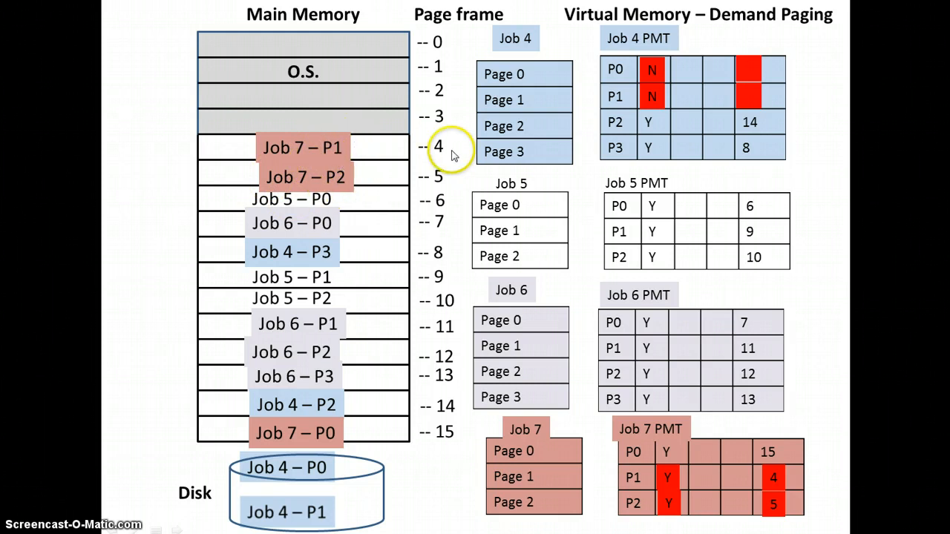
{"action": "mouse_move", "coordinate": [705, 476]}
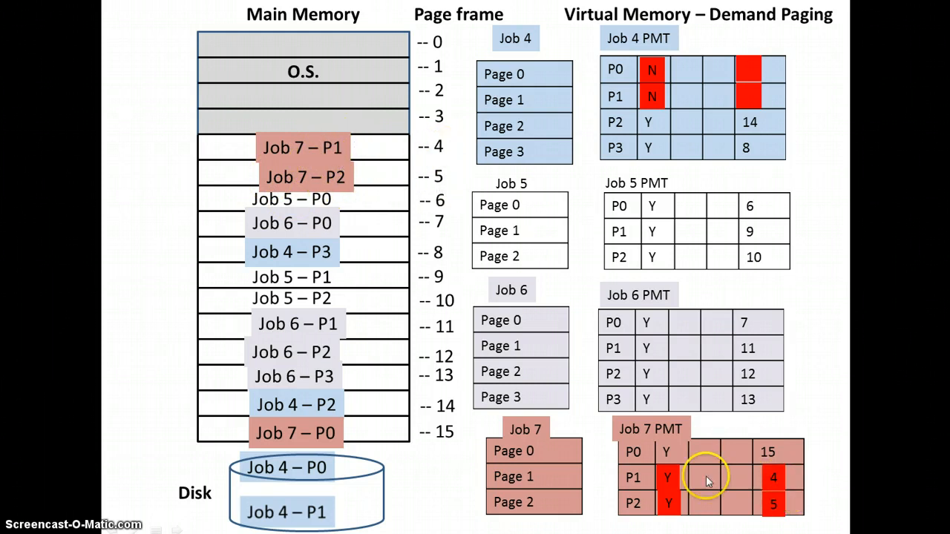
{"action": "mouse_move", "coordinate": [716, 490]}
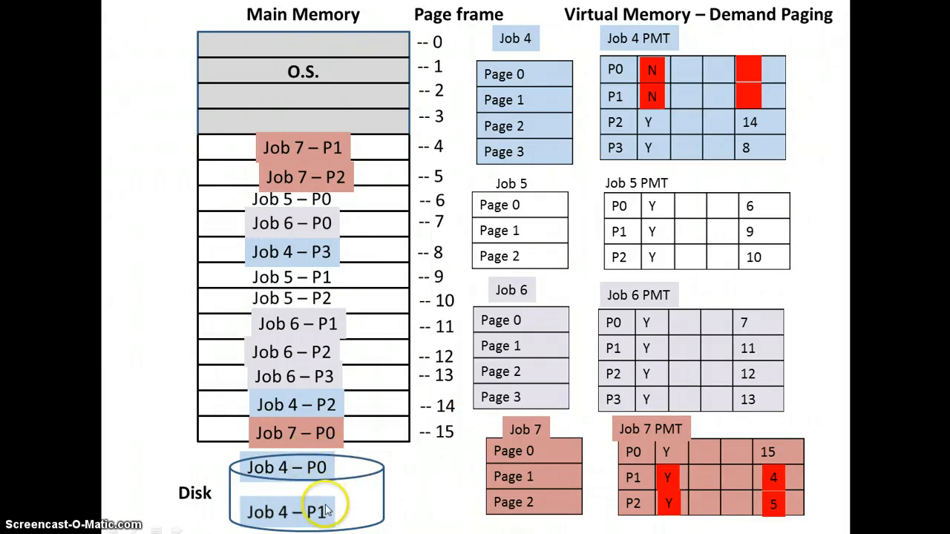
{"action": "mouse_move", "coordinate": [341, 512]}
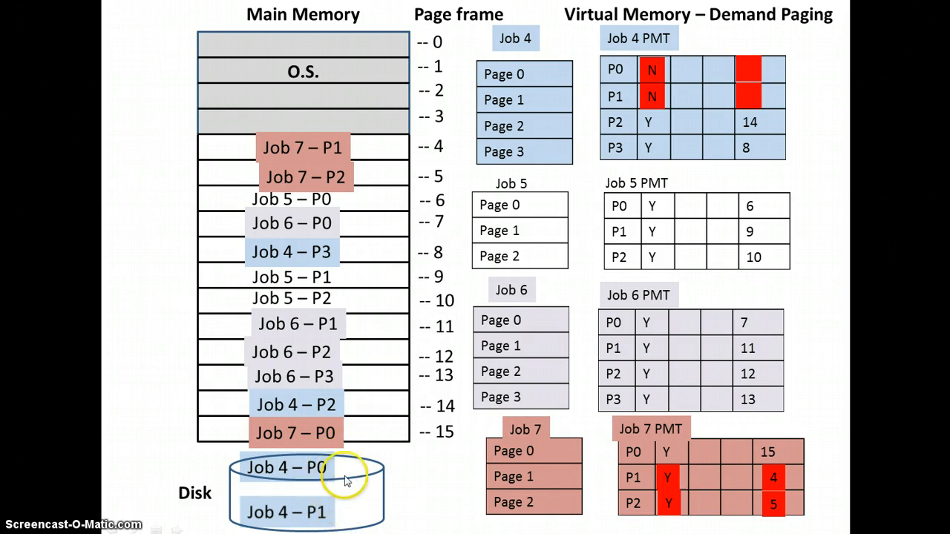
{"action": "mouse_move", "coordinate": [364, 505]}
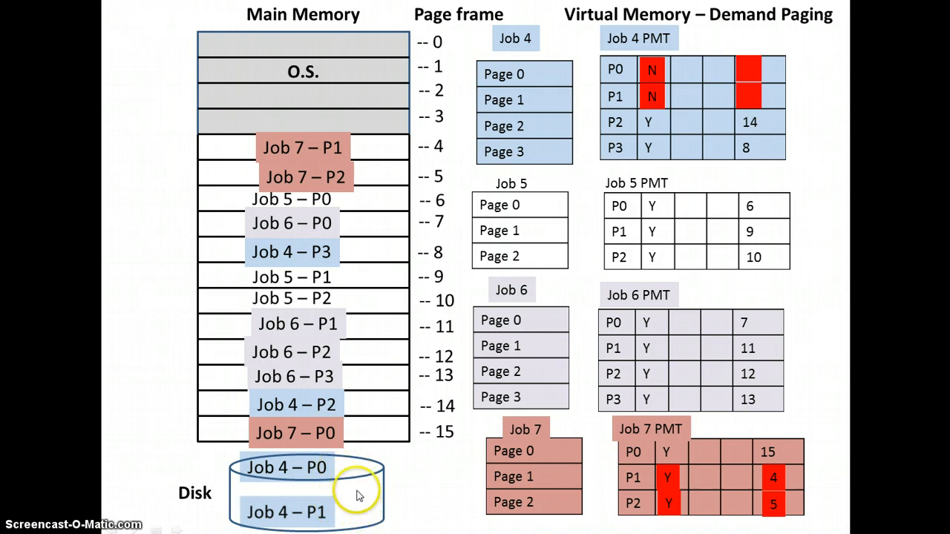
{"action": "mouse_move", "coordinate": [353, 487]}
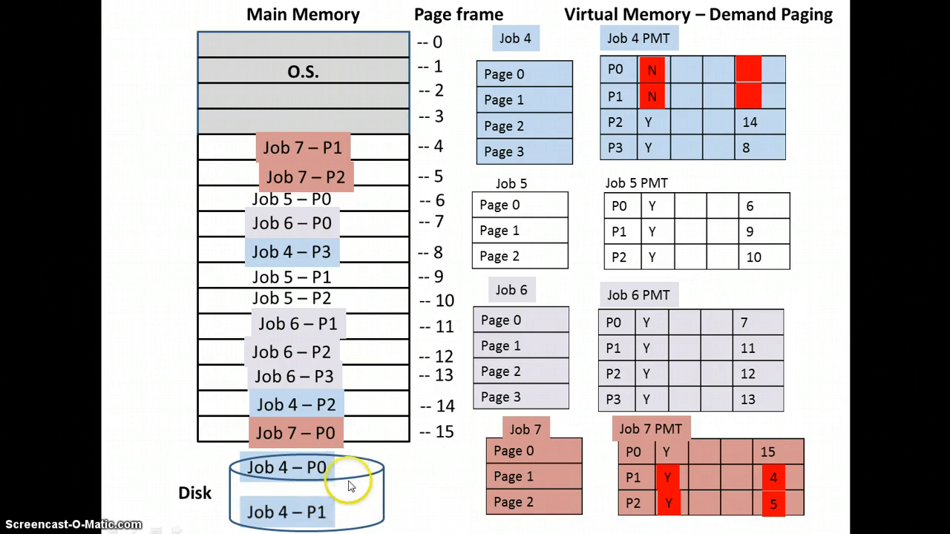
{"action": "mouse_move", "coordinate": [374, 496]}
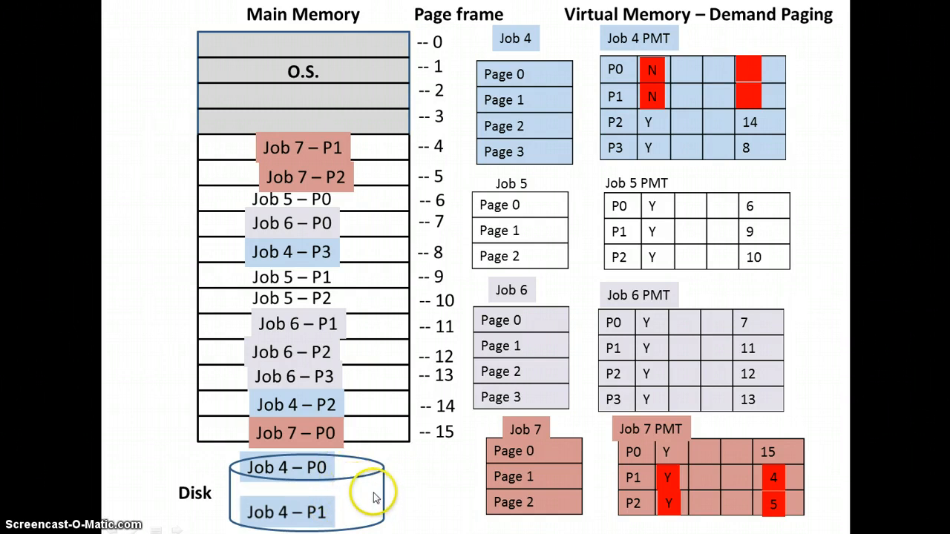
{"action": "mouse_move", "coordinate": [371, 491]}
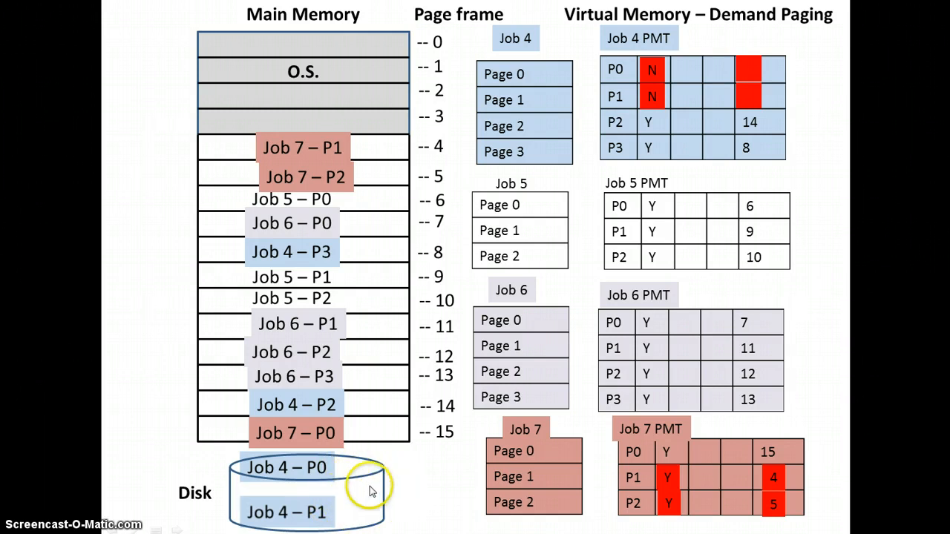
{"action": "mouse_move", "coordinate": [389, 507]}
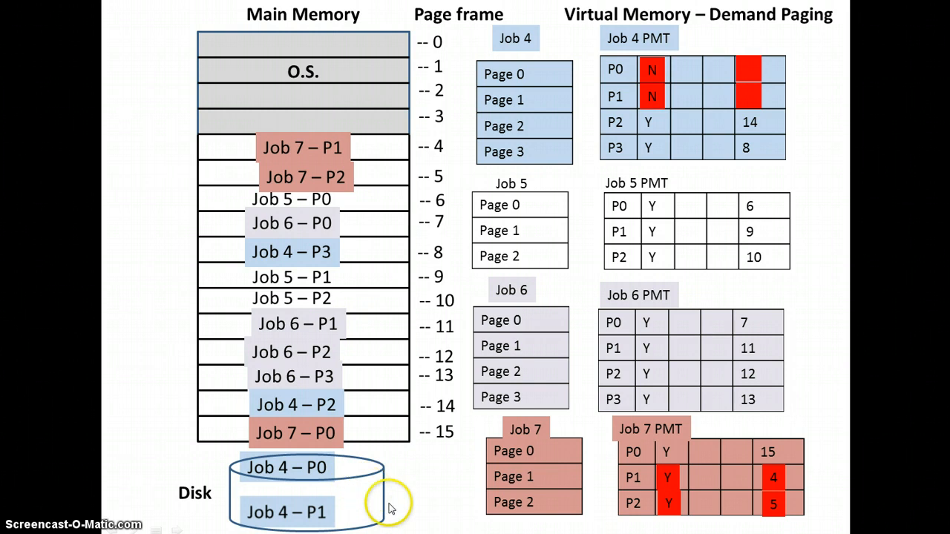